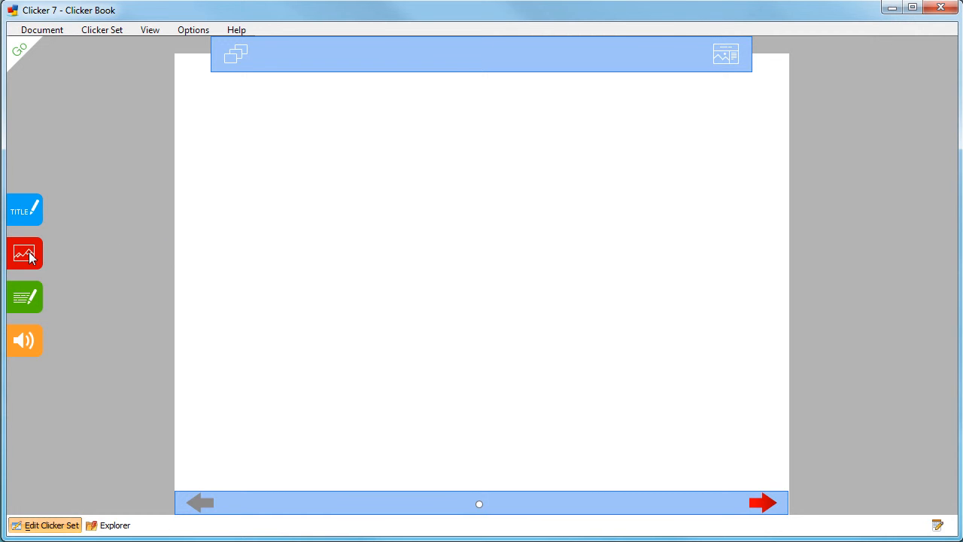
# Add an empty picture box filling the blank page and reach its options list.
pyautogui.click(24, 253)
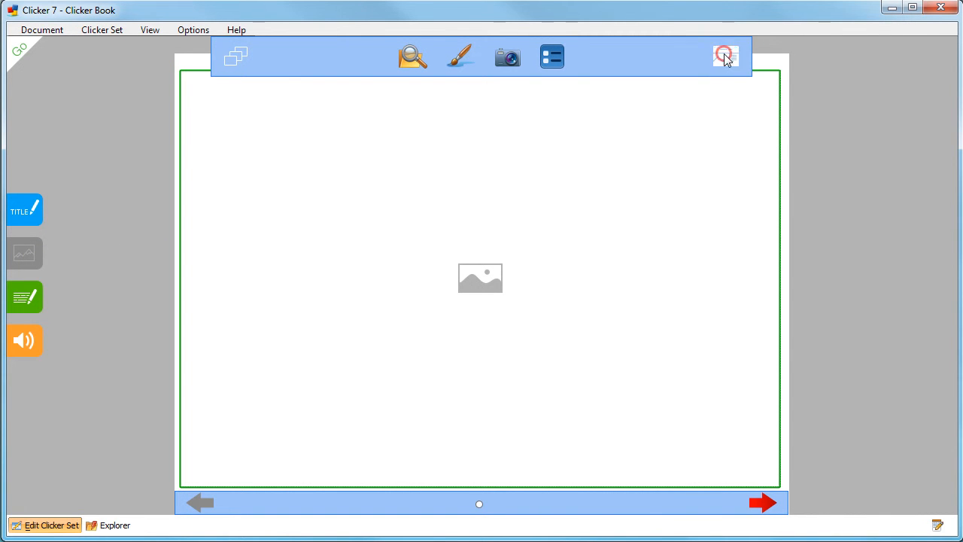
pyautogui.click(726, 56)
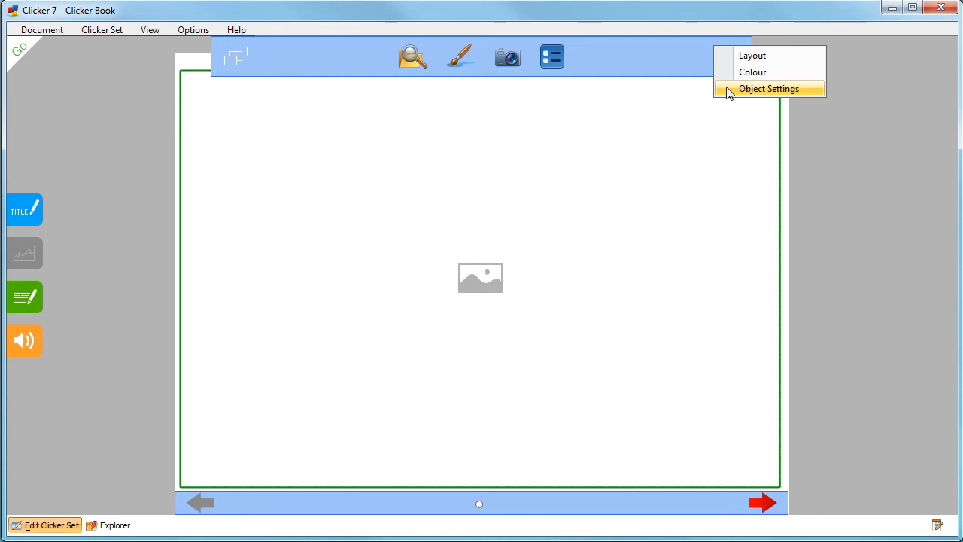
# Create a new picture bank named 'Reptiles' in the picture box's Object Settings.
pyautogui.click(769, 88)
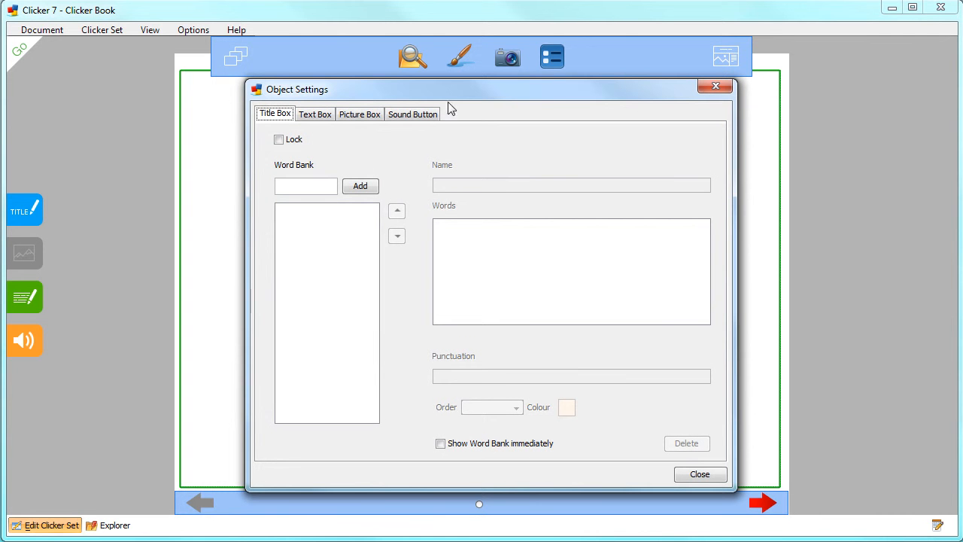
pyautogui.click(358, 115)
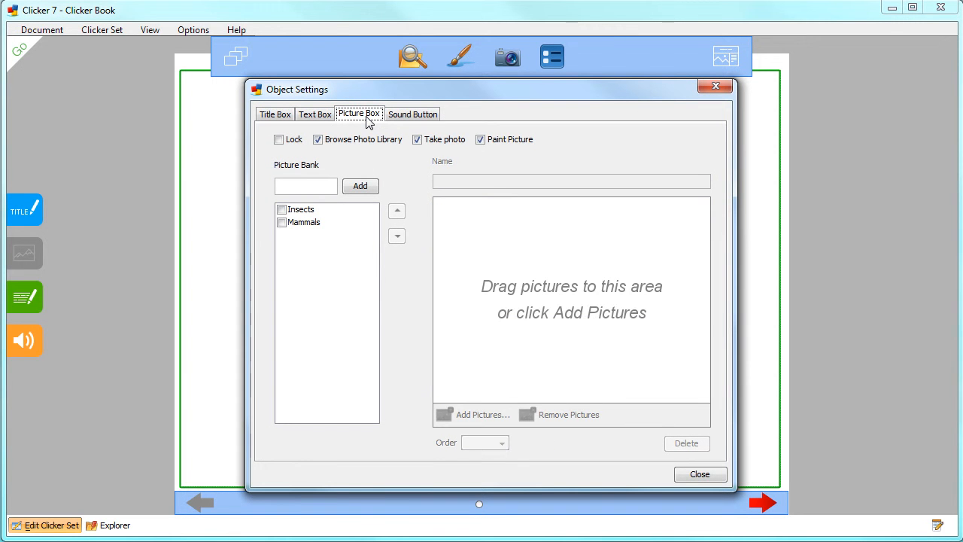
pyautogui.click(304, 187)
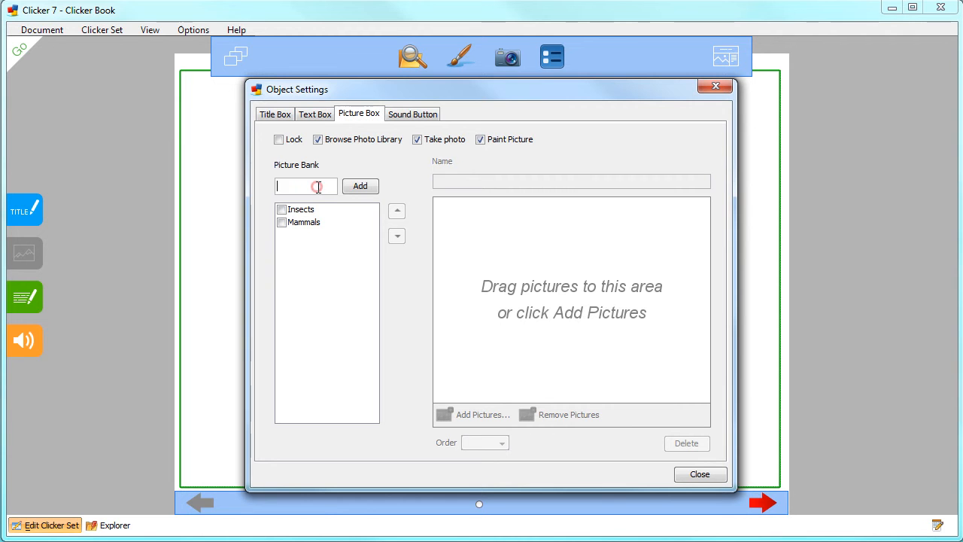
pyautogui.click(362, 187)
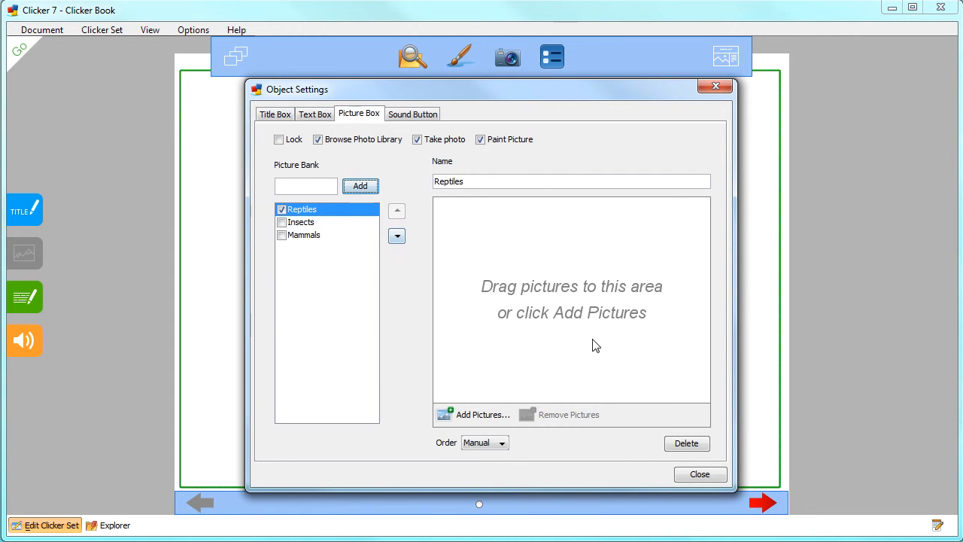
pyautogui.click(482, 416)
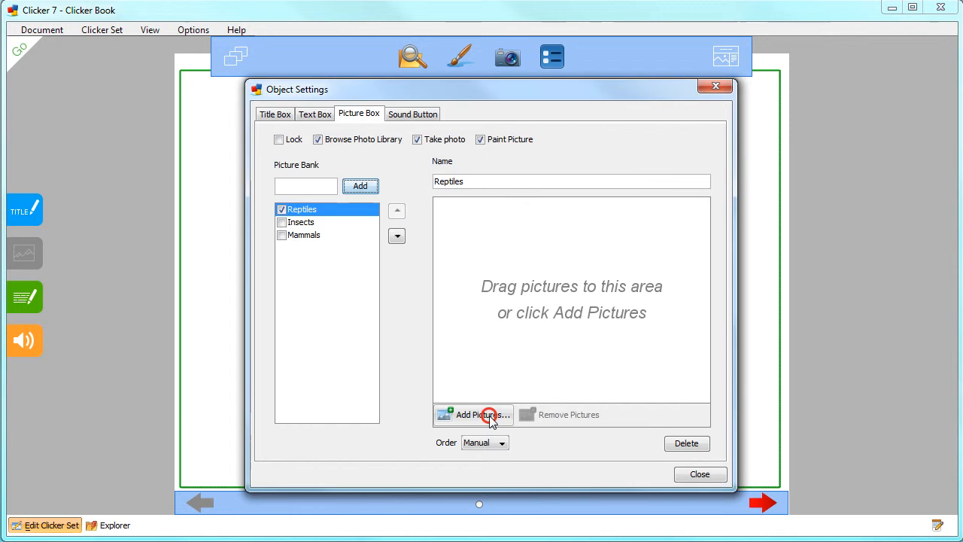
# Insert six reptile pictures from the CrickPix Animals folder into the Reptiles bank.
pyautogui.click(474, 415)
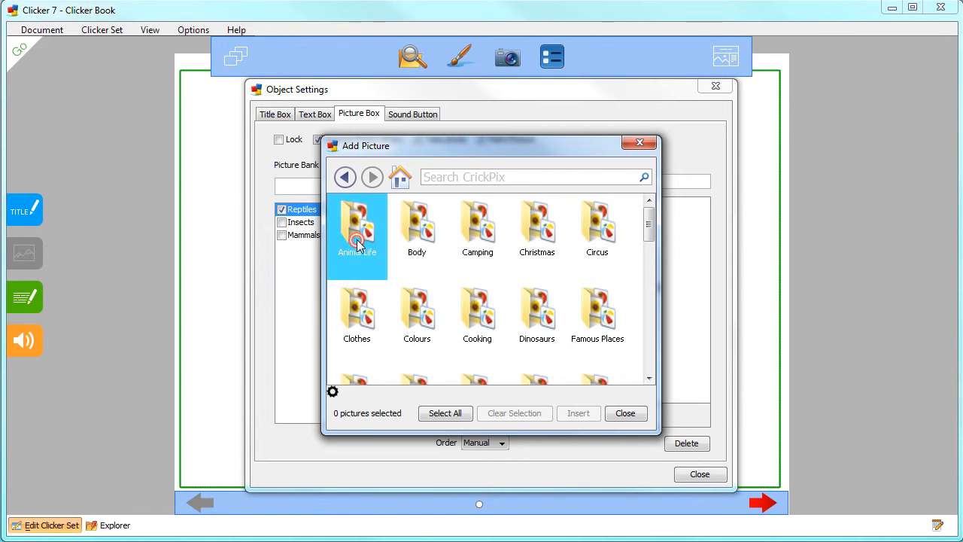
pyautogui.doubleClick(357, 225)
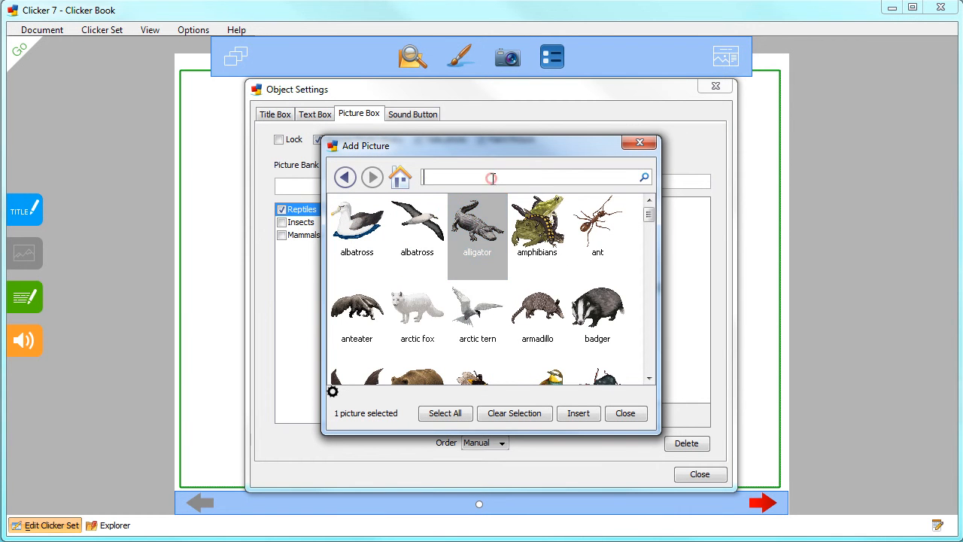
pyautogui.write('cr')
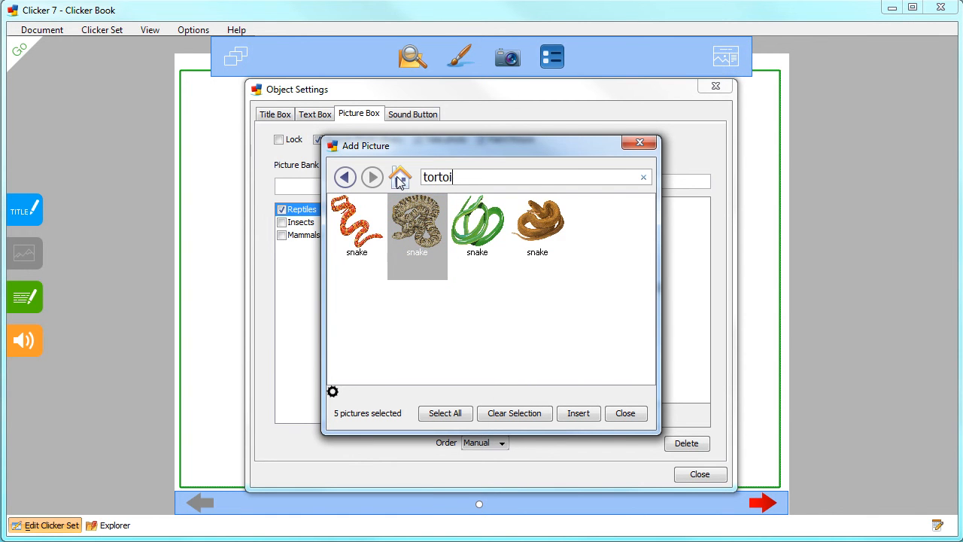
pyautogui.click(577, 412)
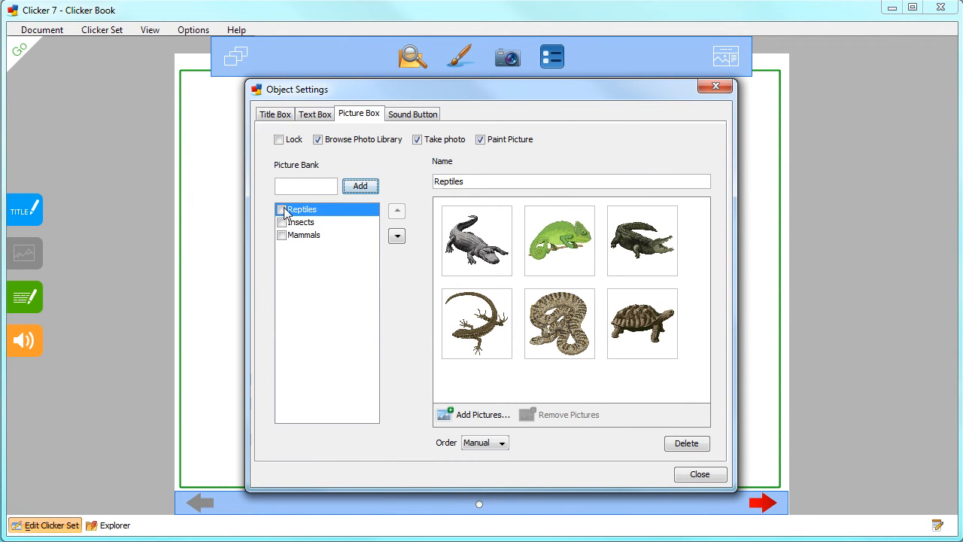
pyautogui.click(283, 209)
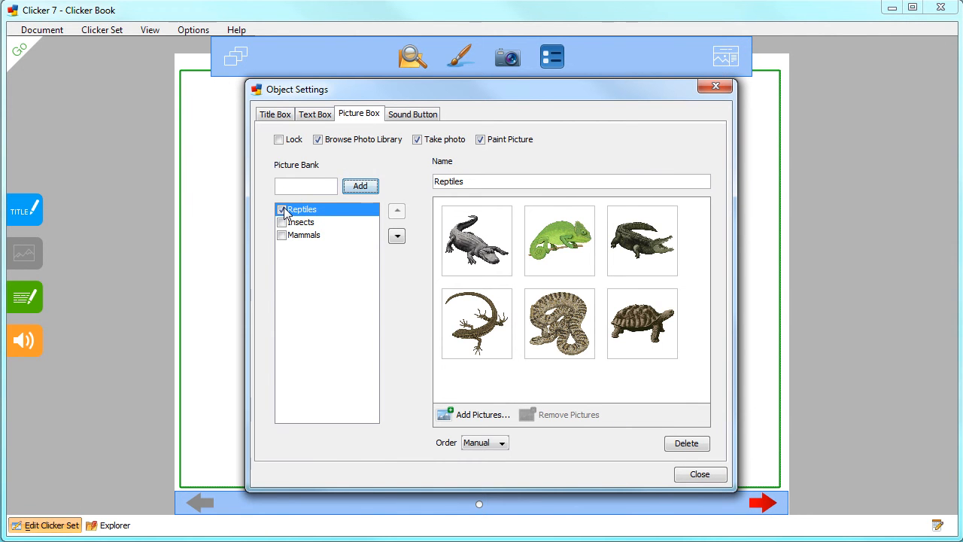
pyautogui.moveTo(508, 445)
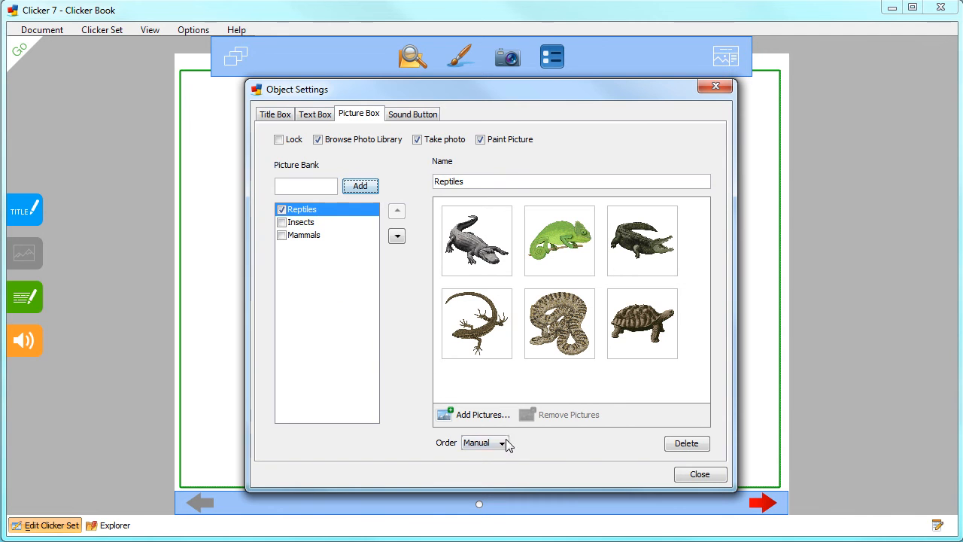
pyautogui.click(504, 442)
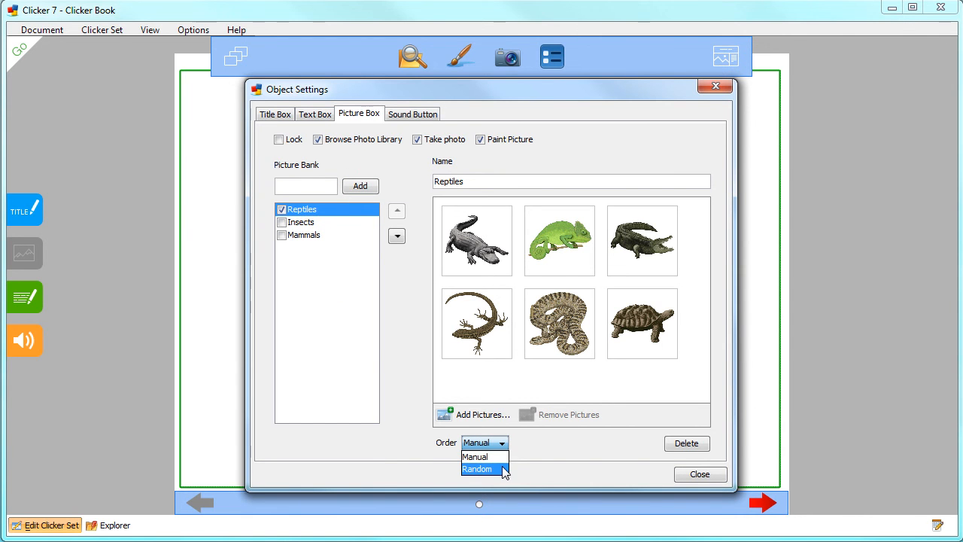
pyautogui.moveTo(475, 457)
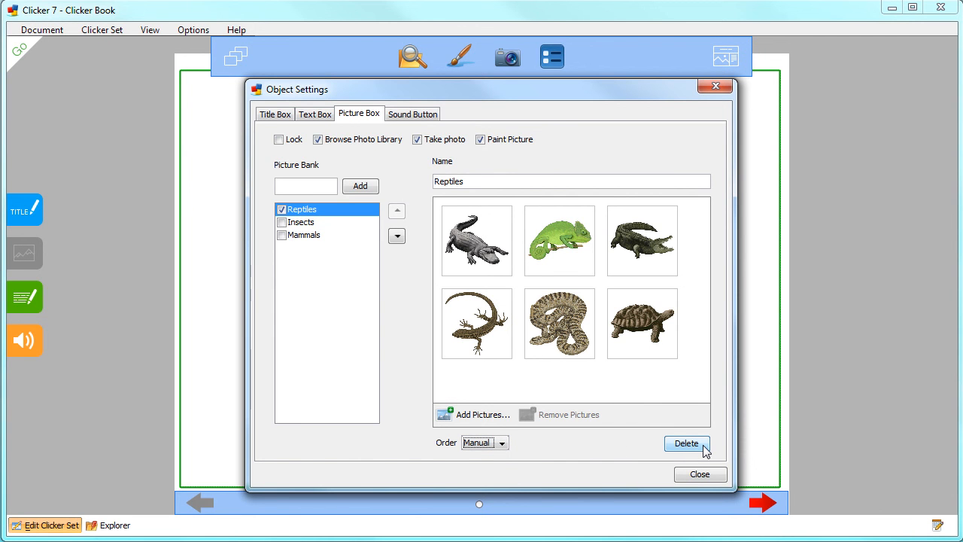
pyautogui.click(700, 474)
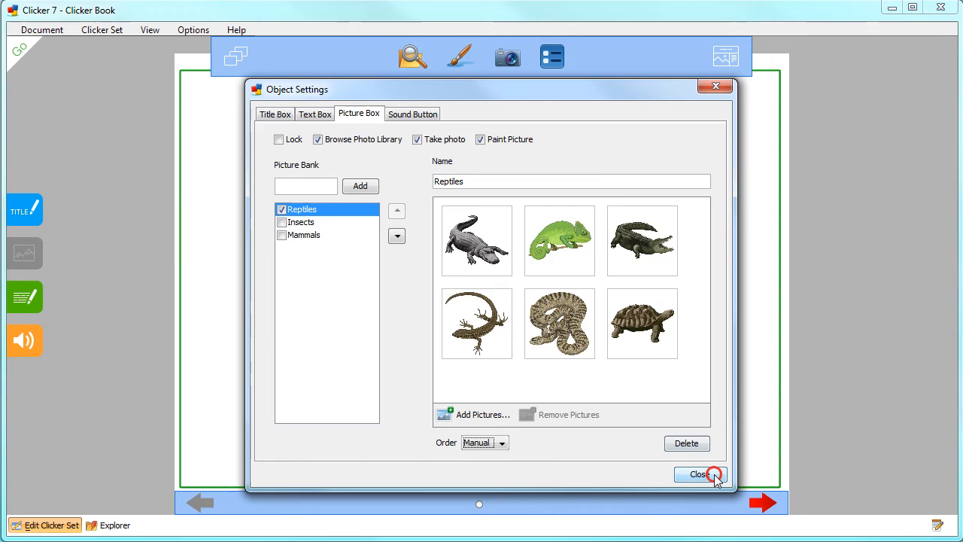
# Close Object Settings, leaving the page's picture box linked to the Reptiles bank.
pyautogui.click(700, 474)
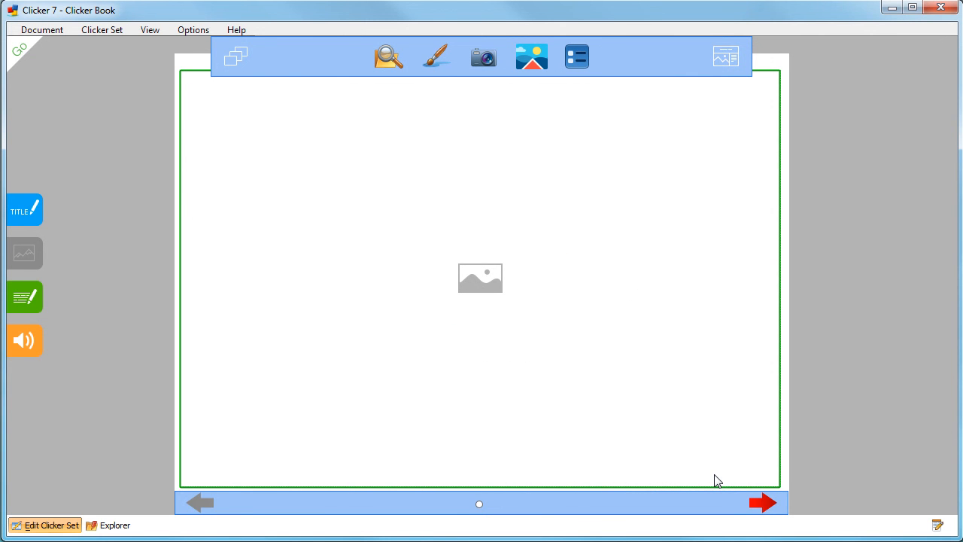
pyautogui.moveTo(532, 58)
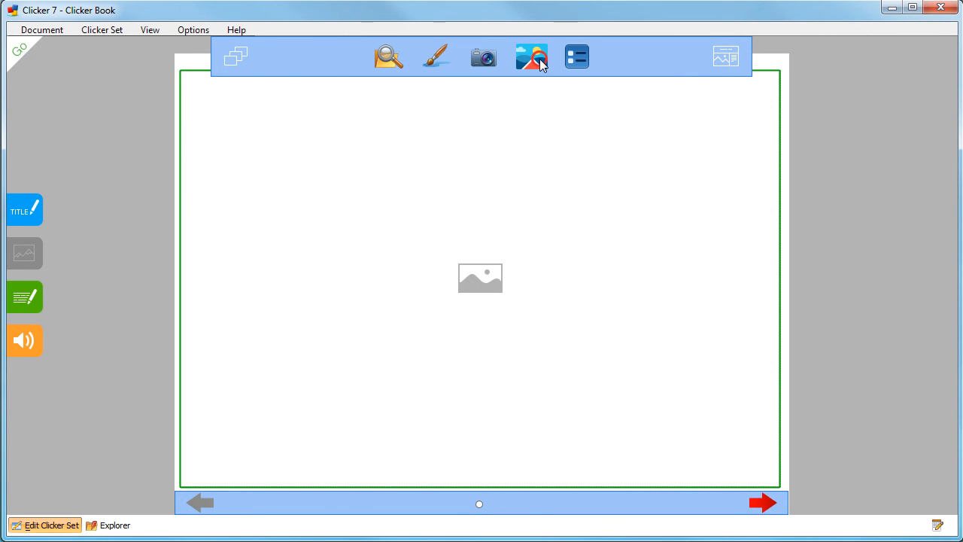